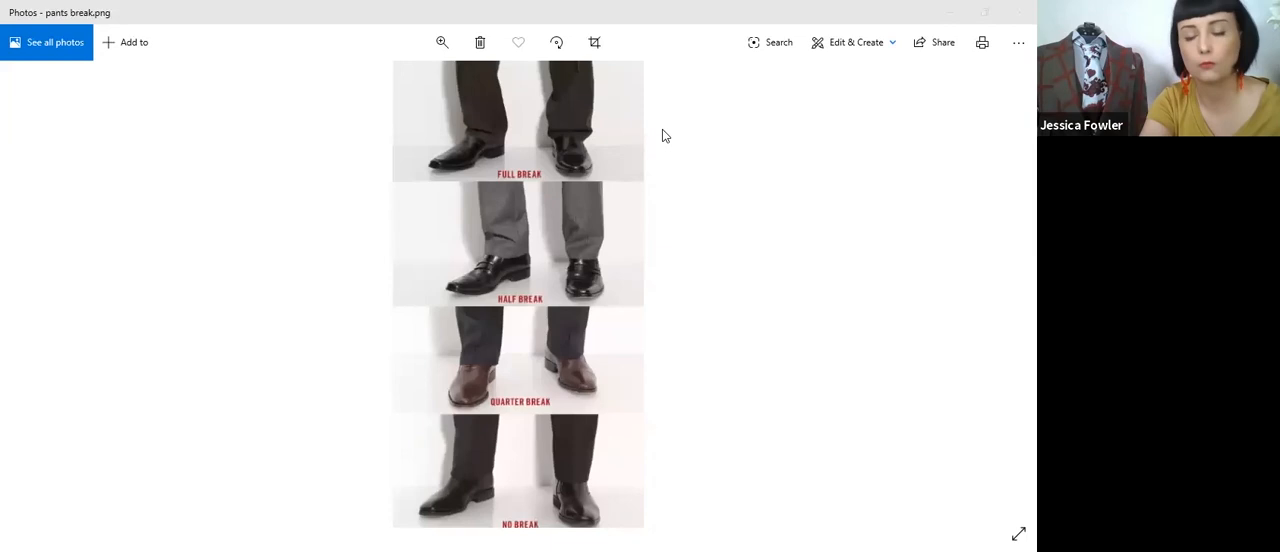
mouse_move(584, 258)
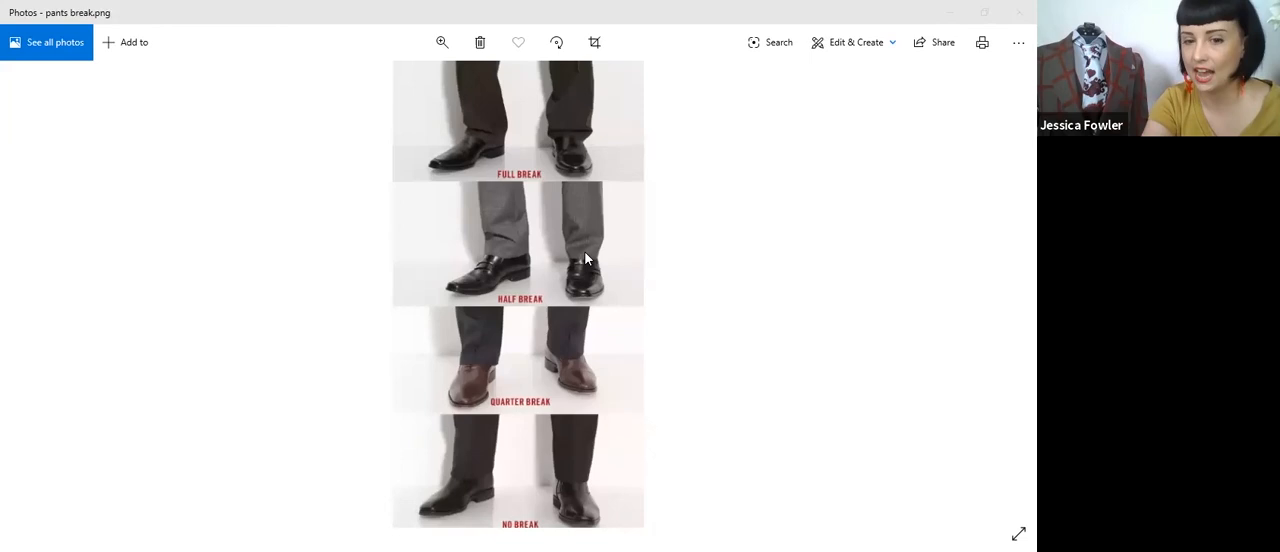
mouse_move(614, 516)
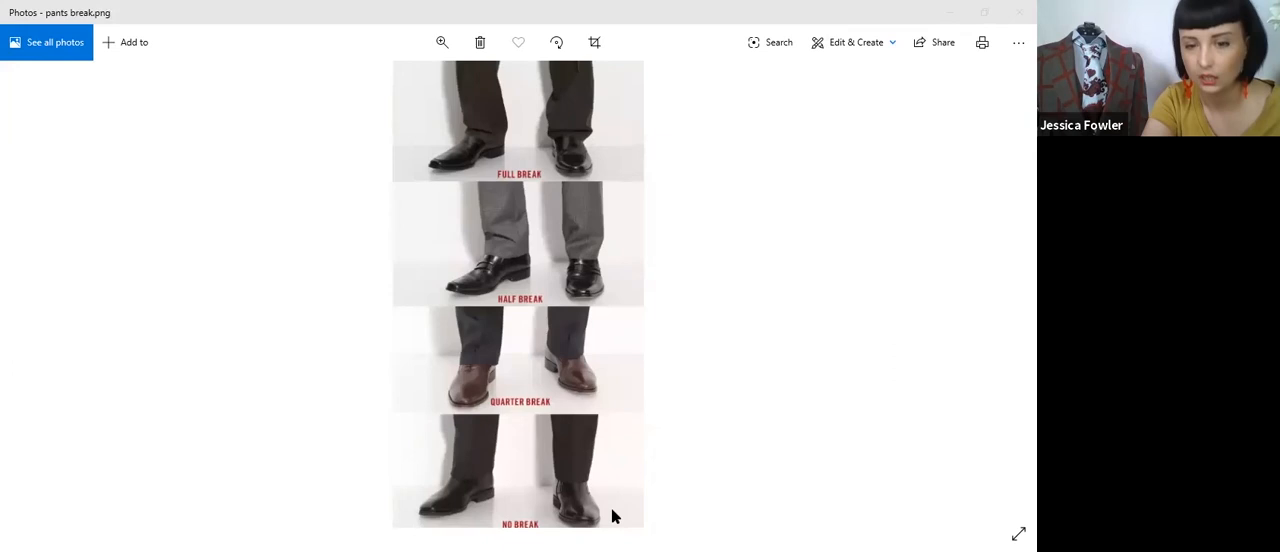
mouse_move(716, 472)
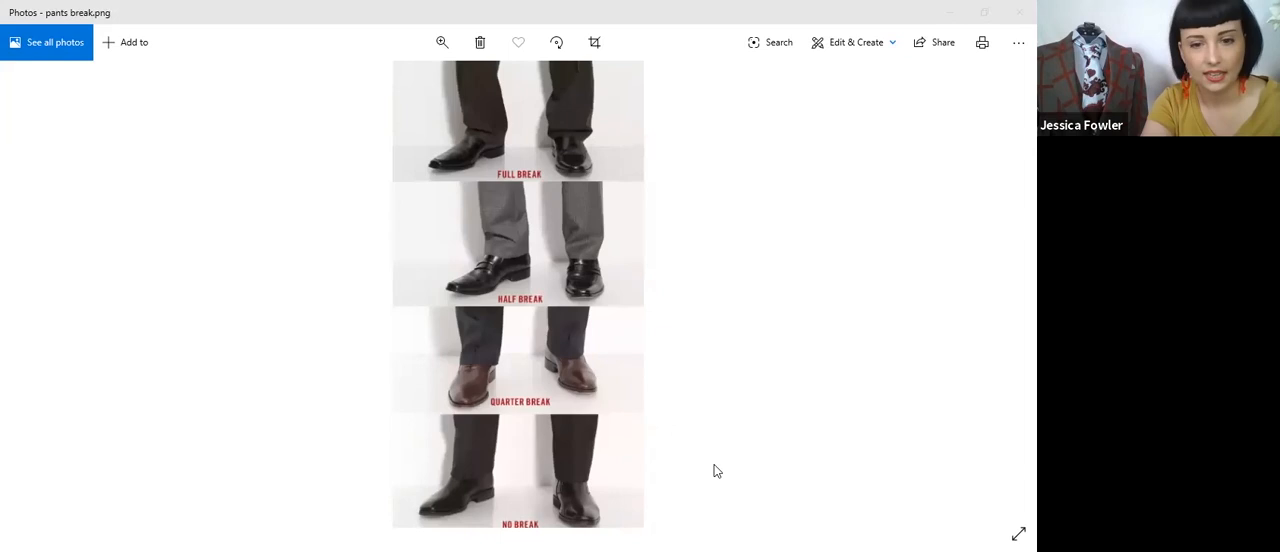
mouse_move(596, 436)
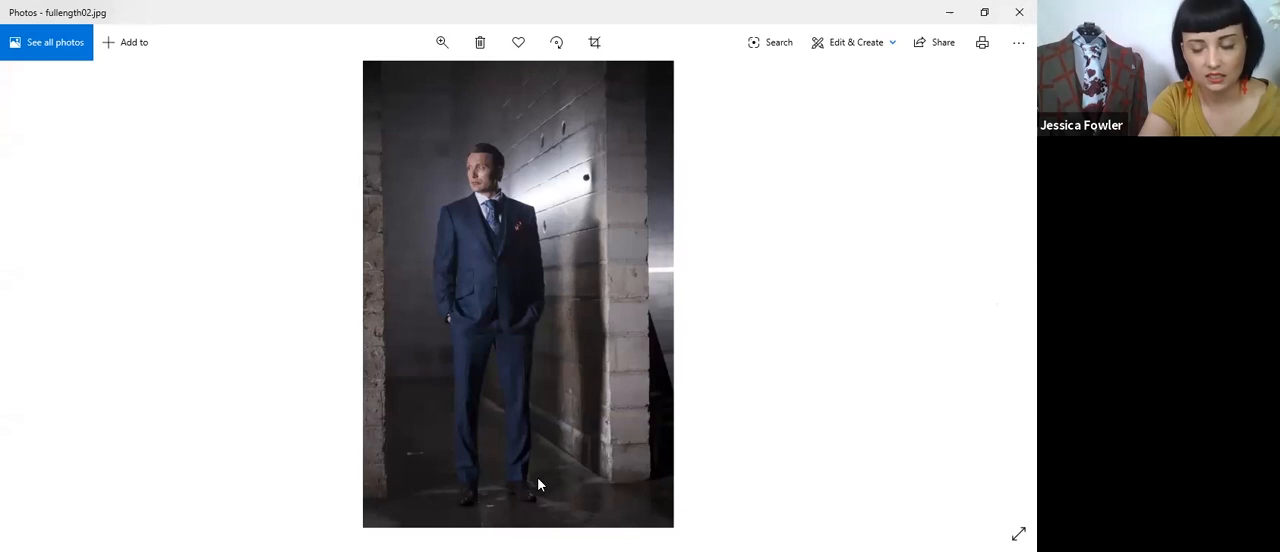
mouse_move(528, 412)
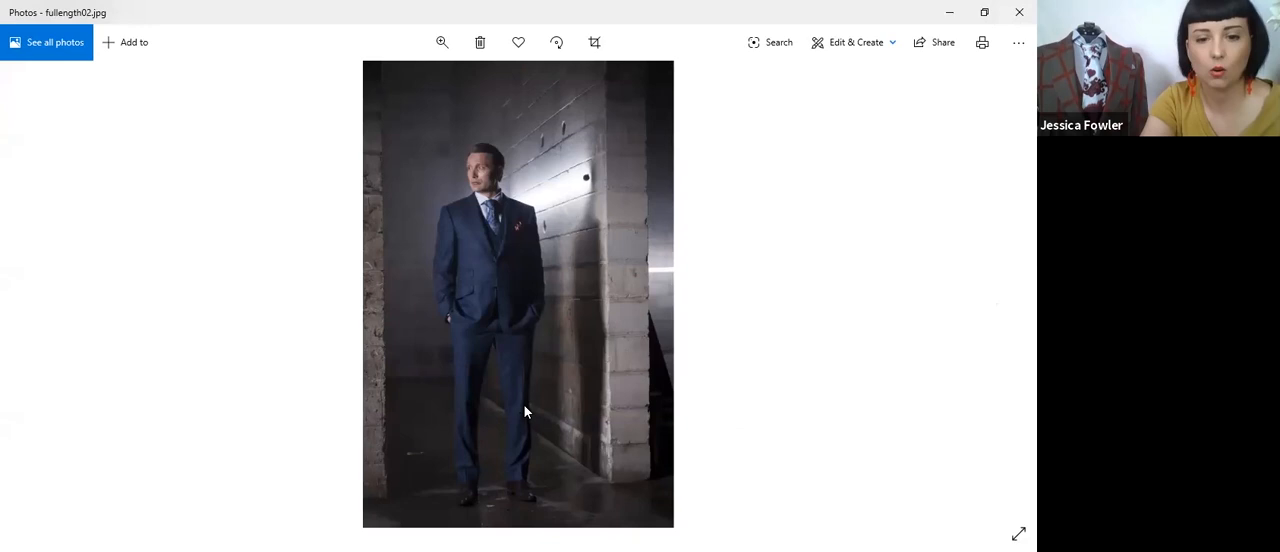
mouse_move(868, 480)
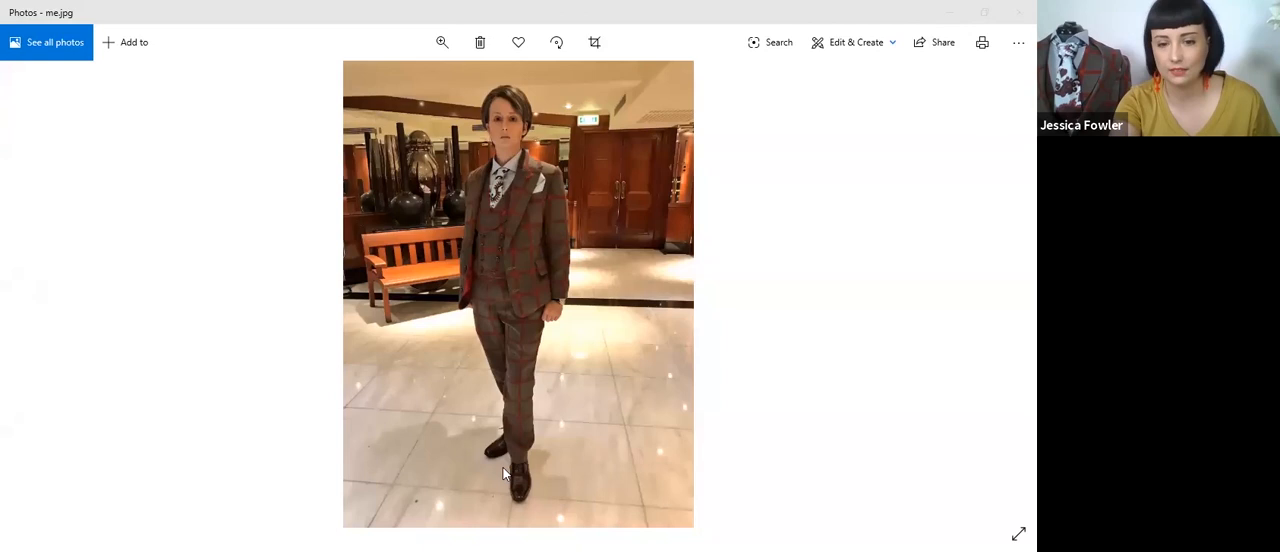
mouse_move(538, 284)
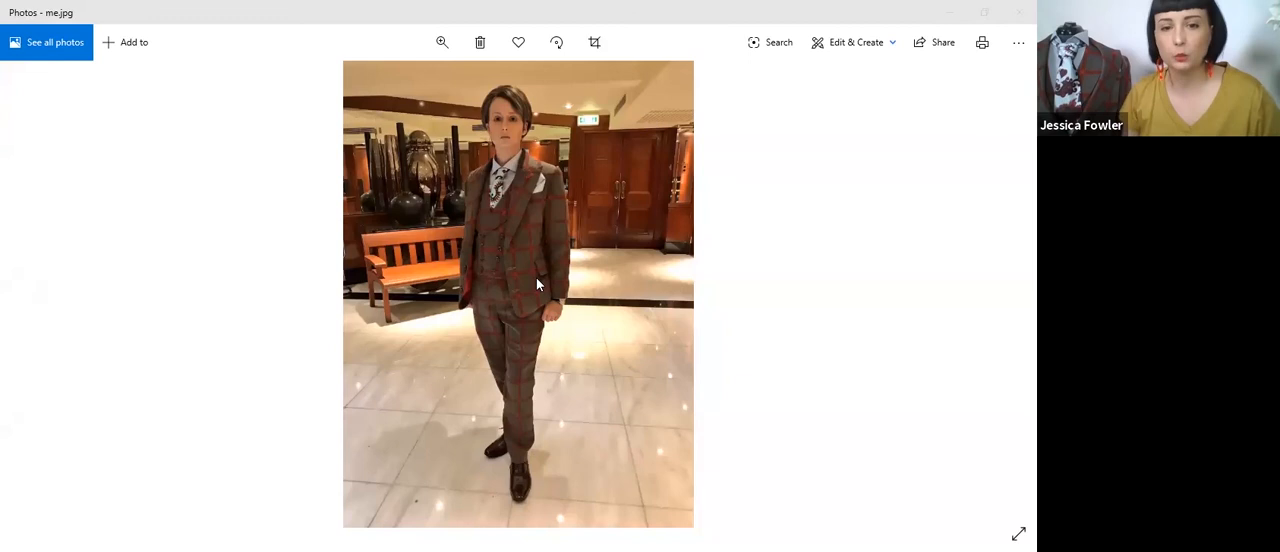